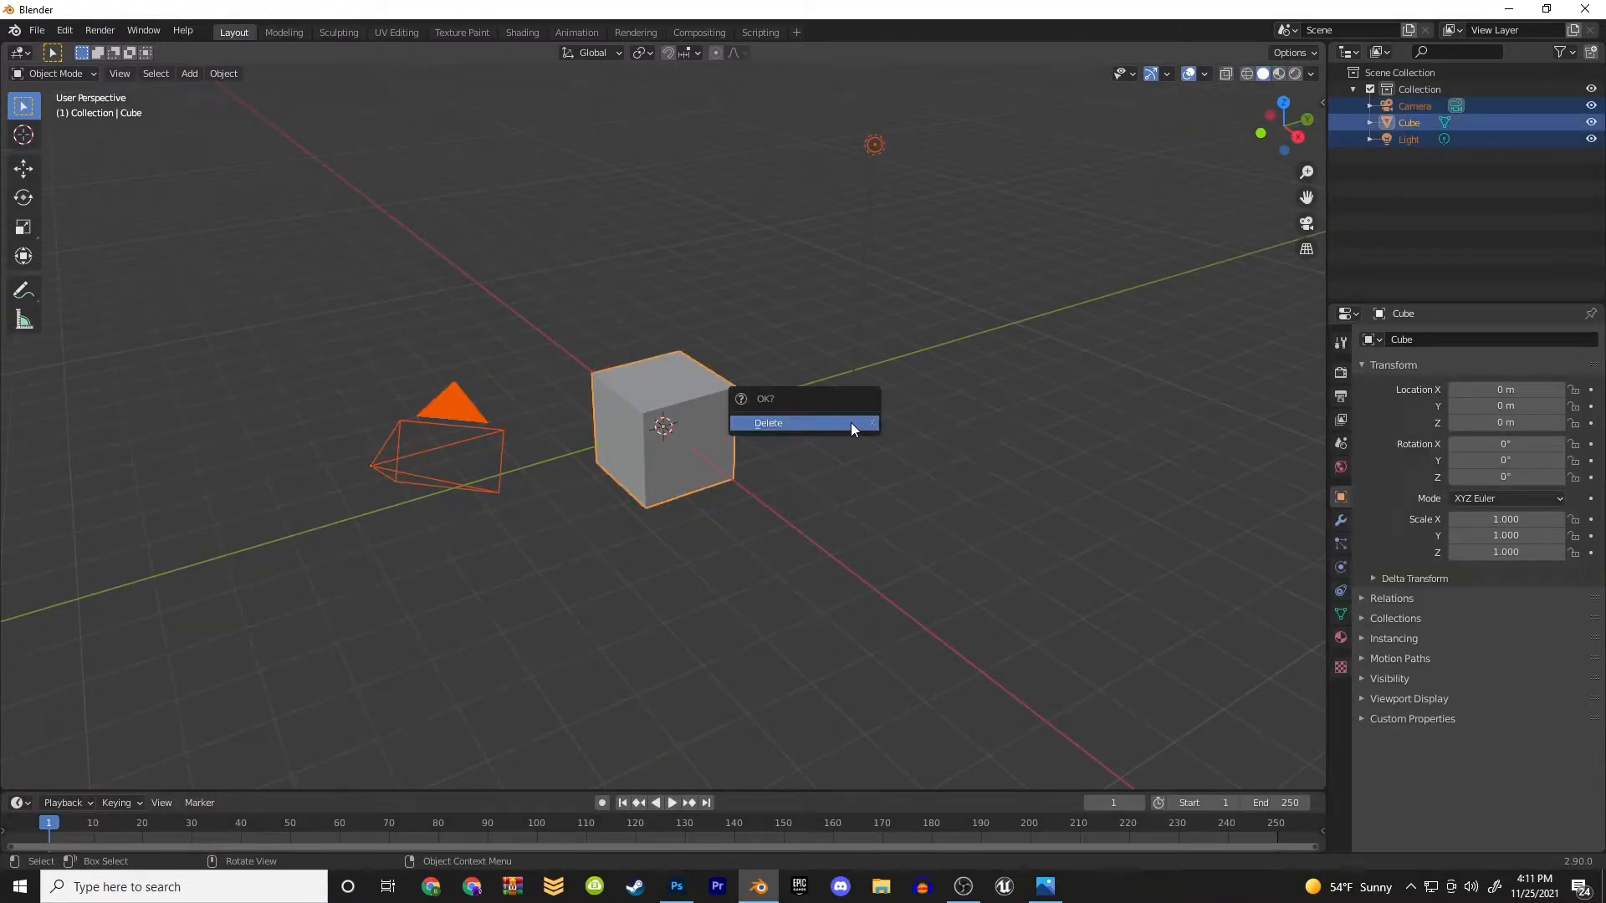
Delete the default cube, camera and light and add a cylinder at the origin
left_click(768, 423)
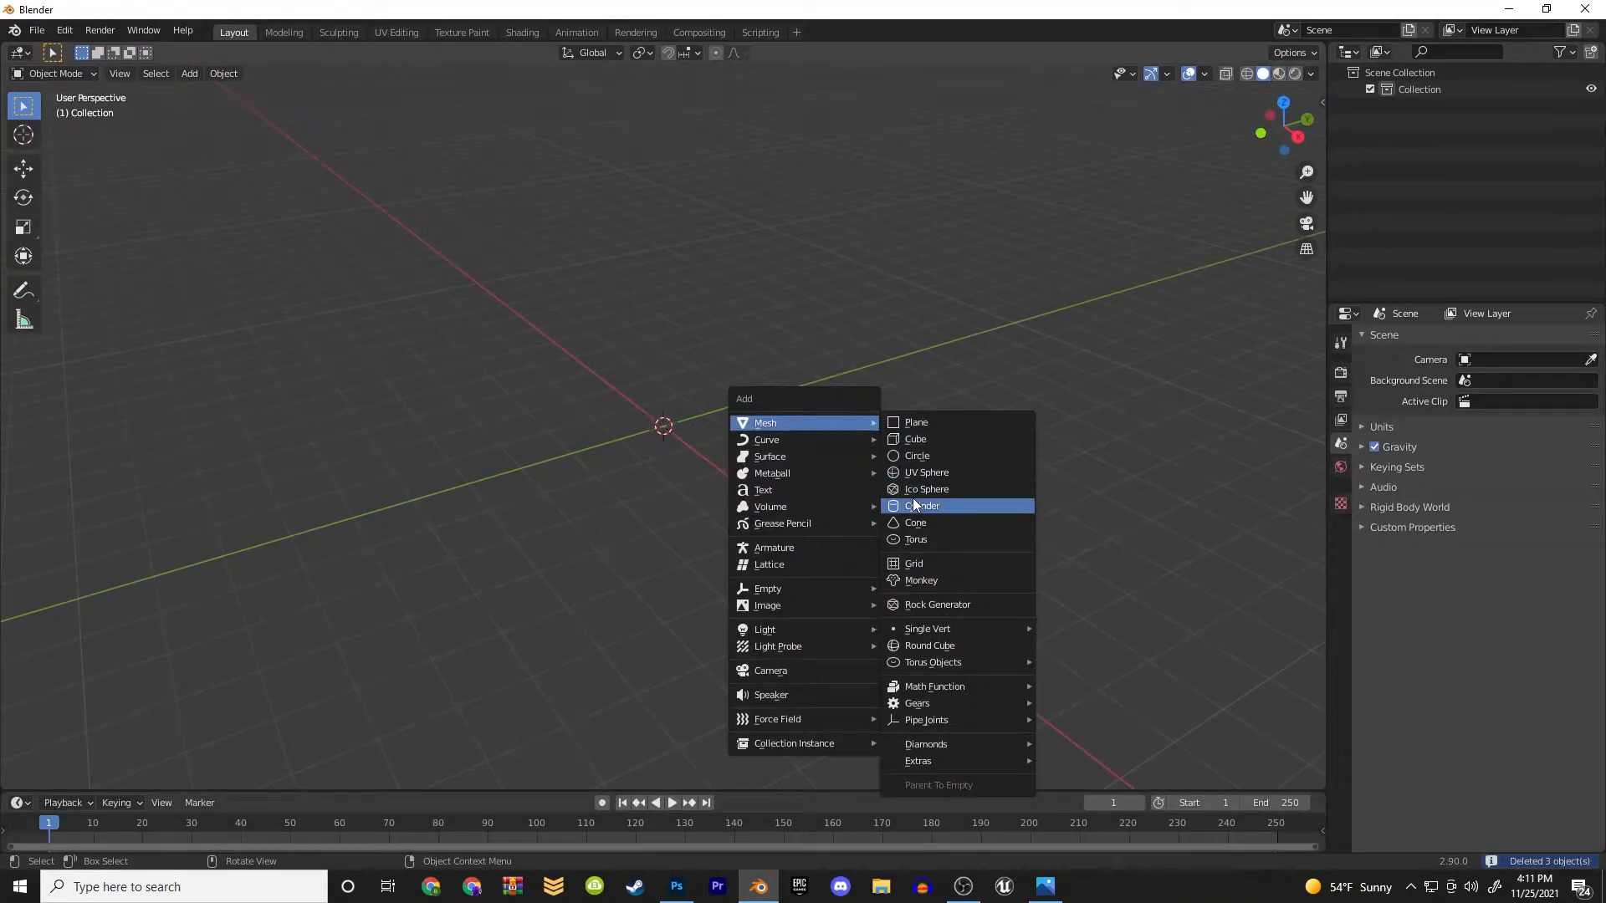
left_click(921, 505)
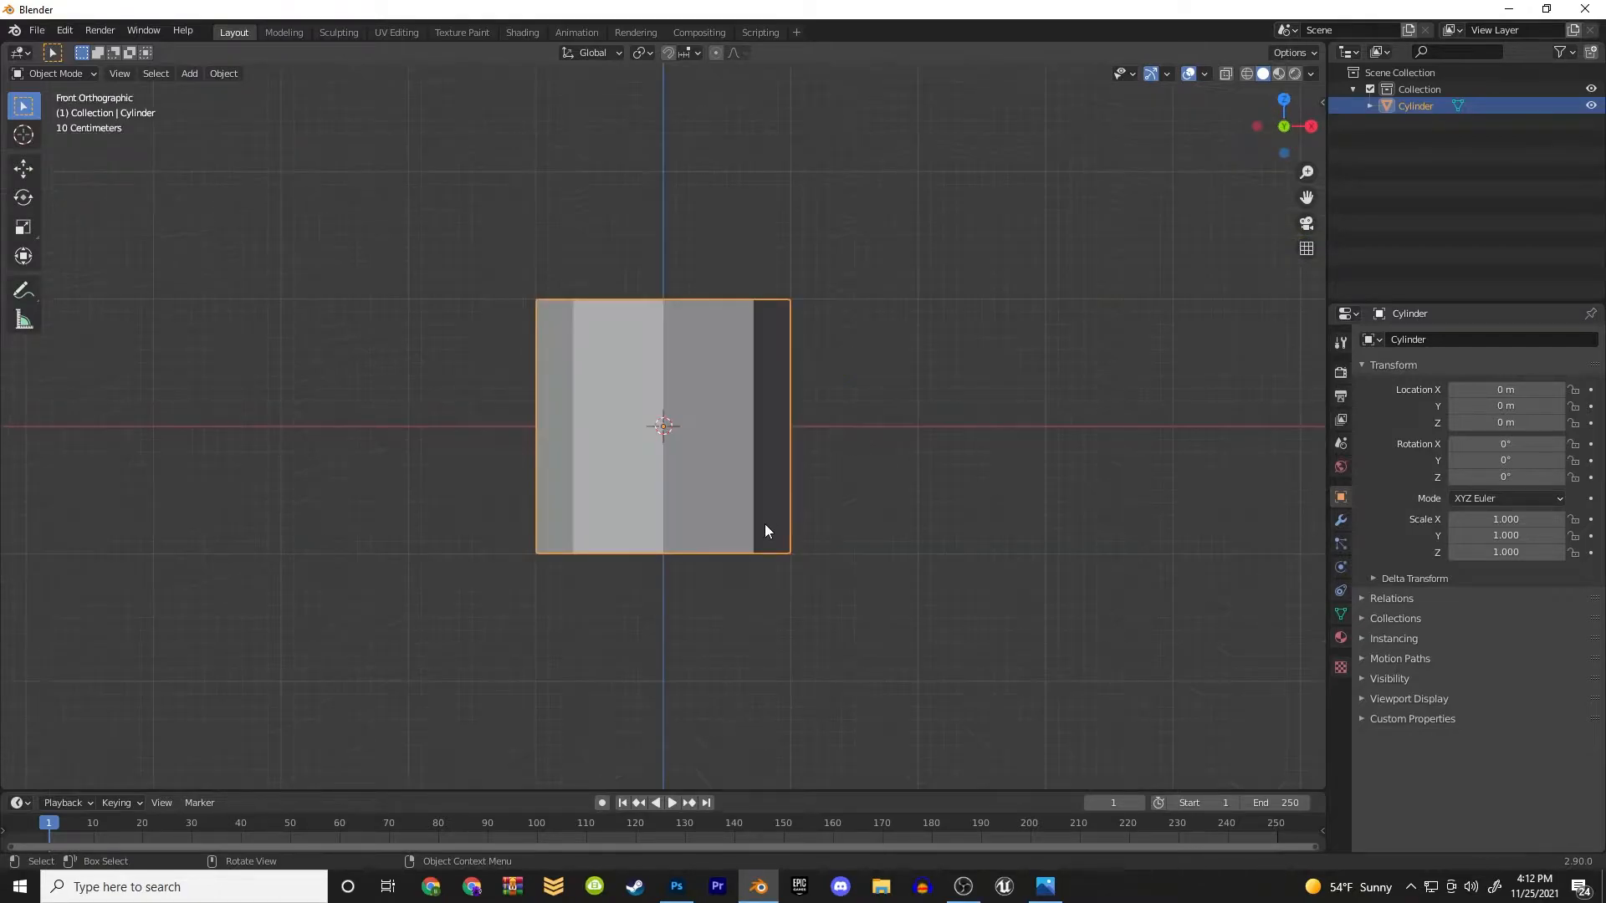
Extrude and scale the cylinder's top faces into a tall tower with flared sections
key("Tab")
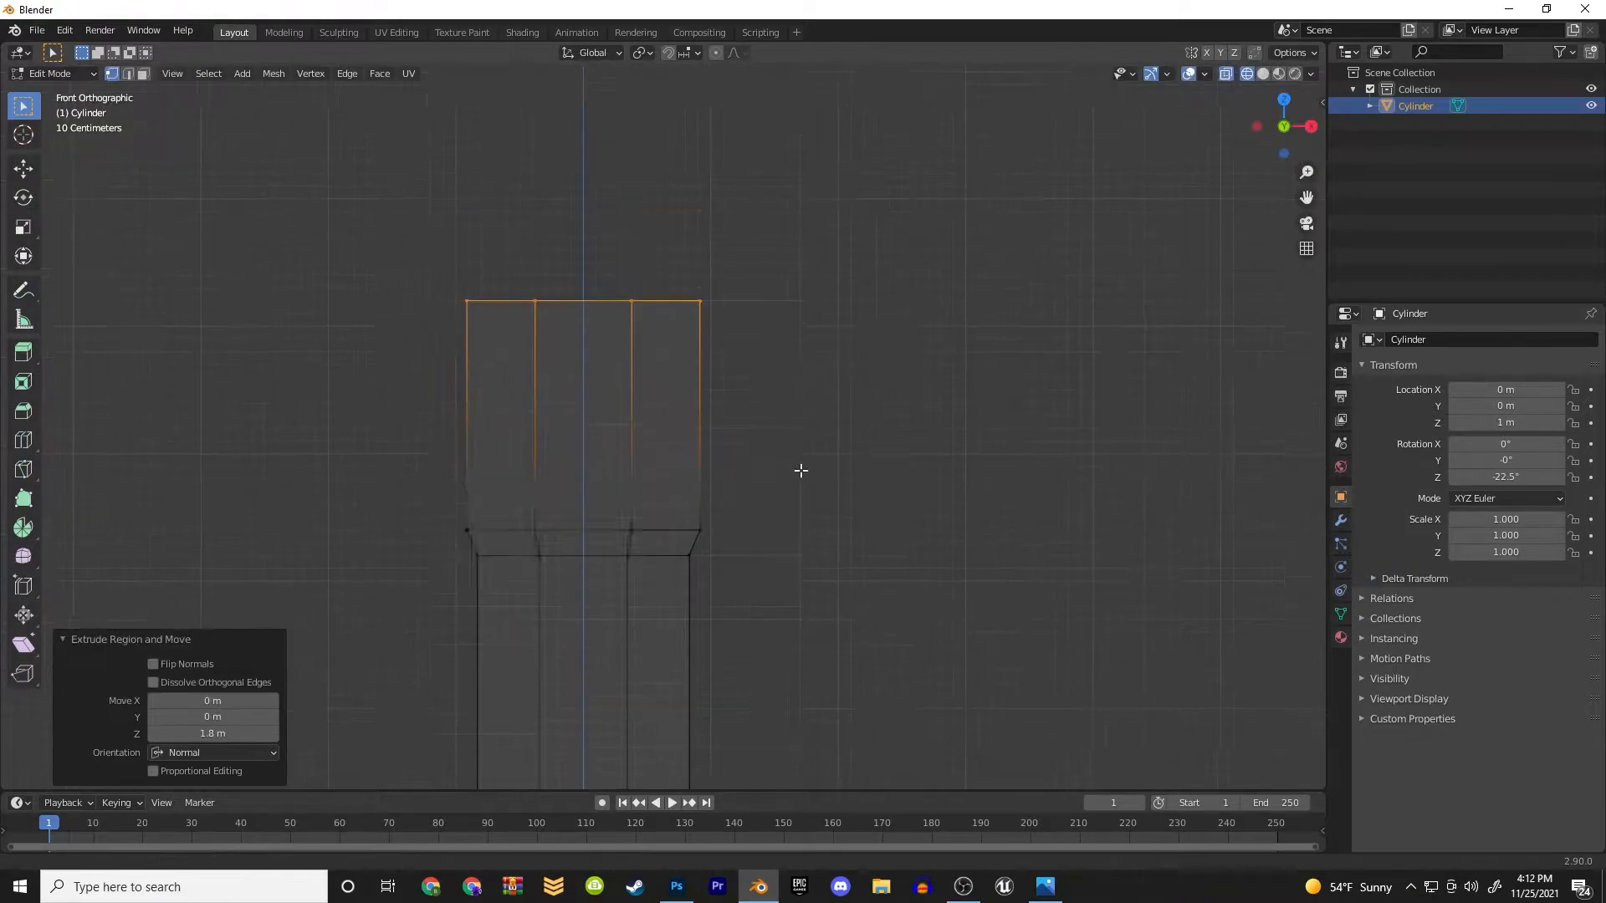
key("s")
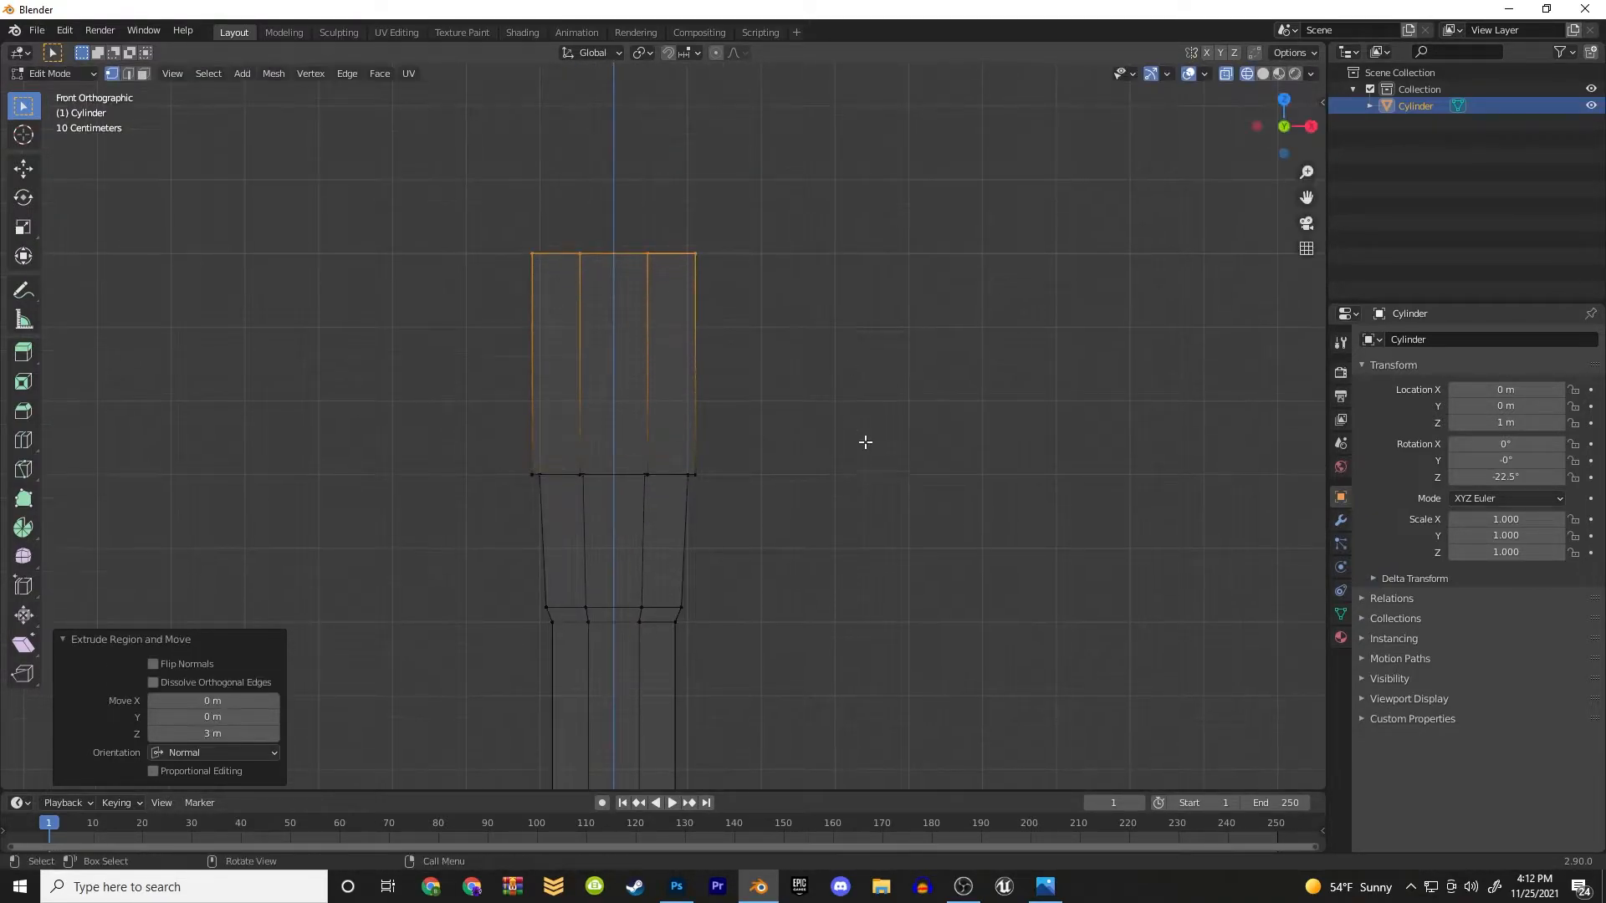
key("s")
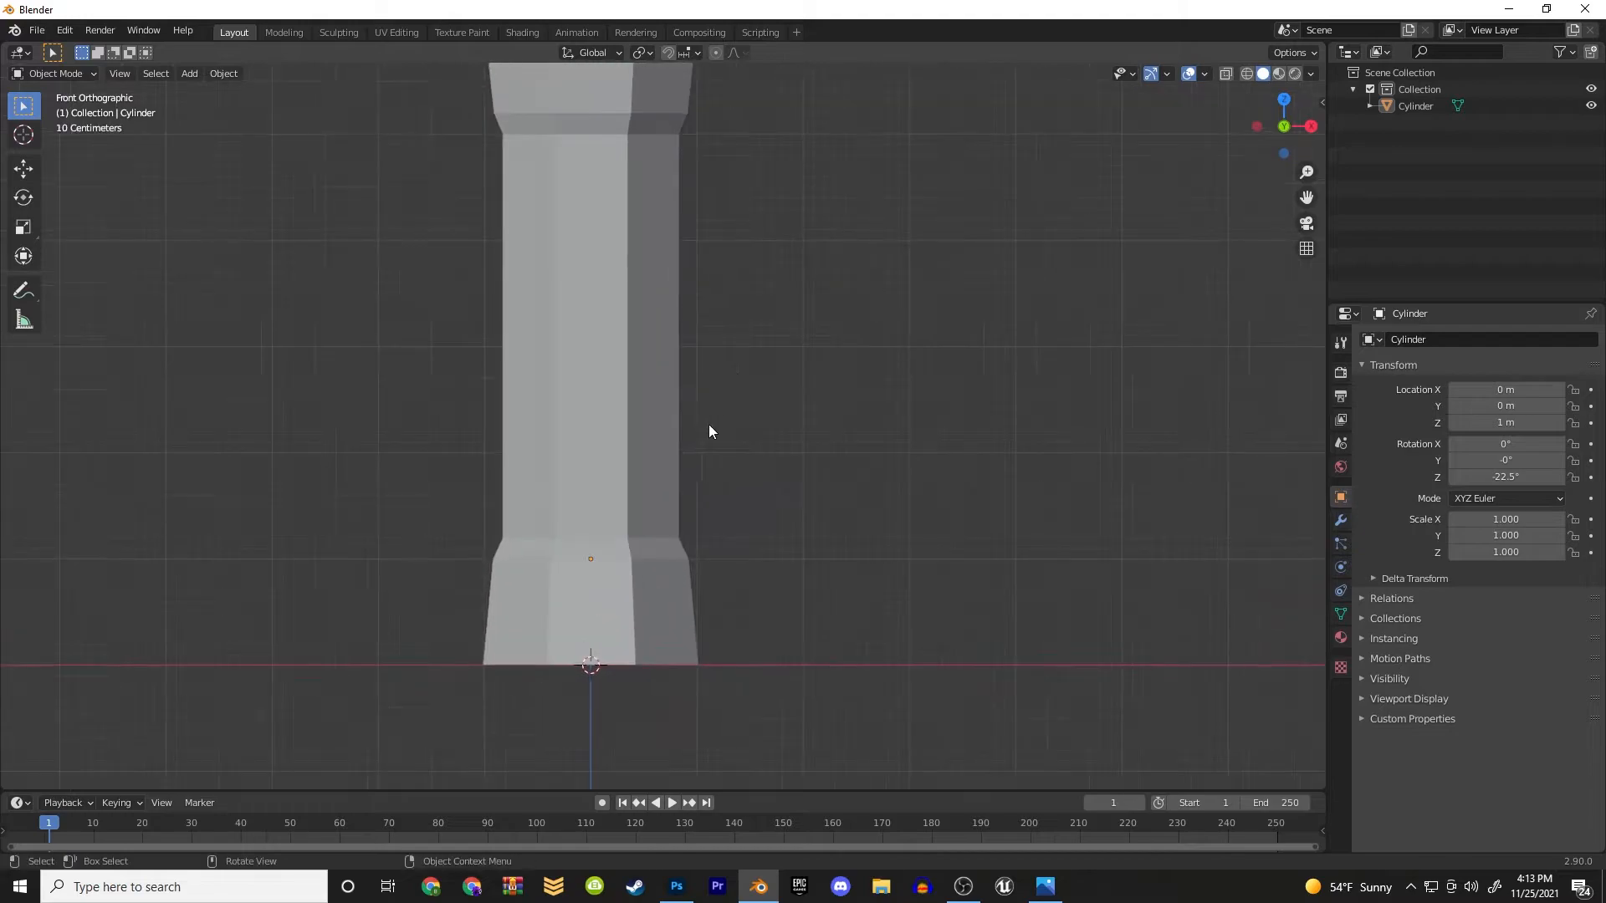
Model a thin cube with an inset face pushed inward as a window frame on the tower wall
left_click(189, 72)
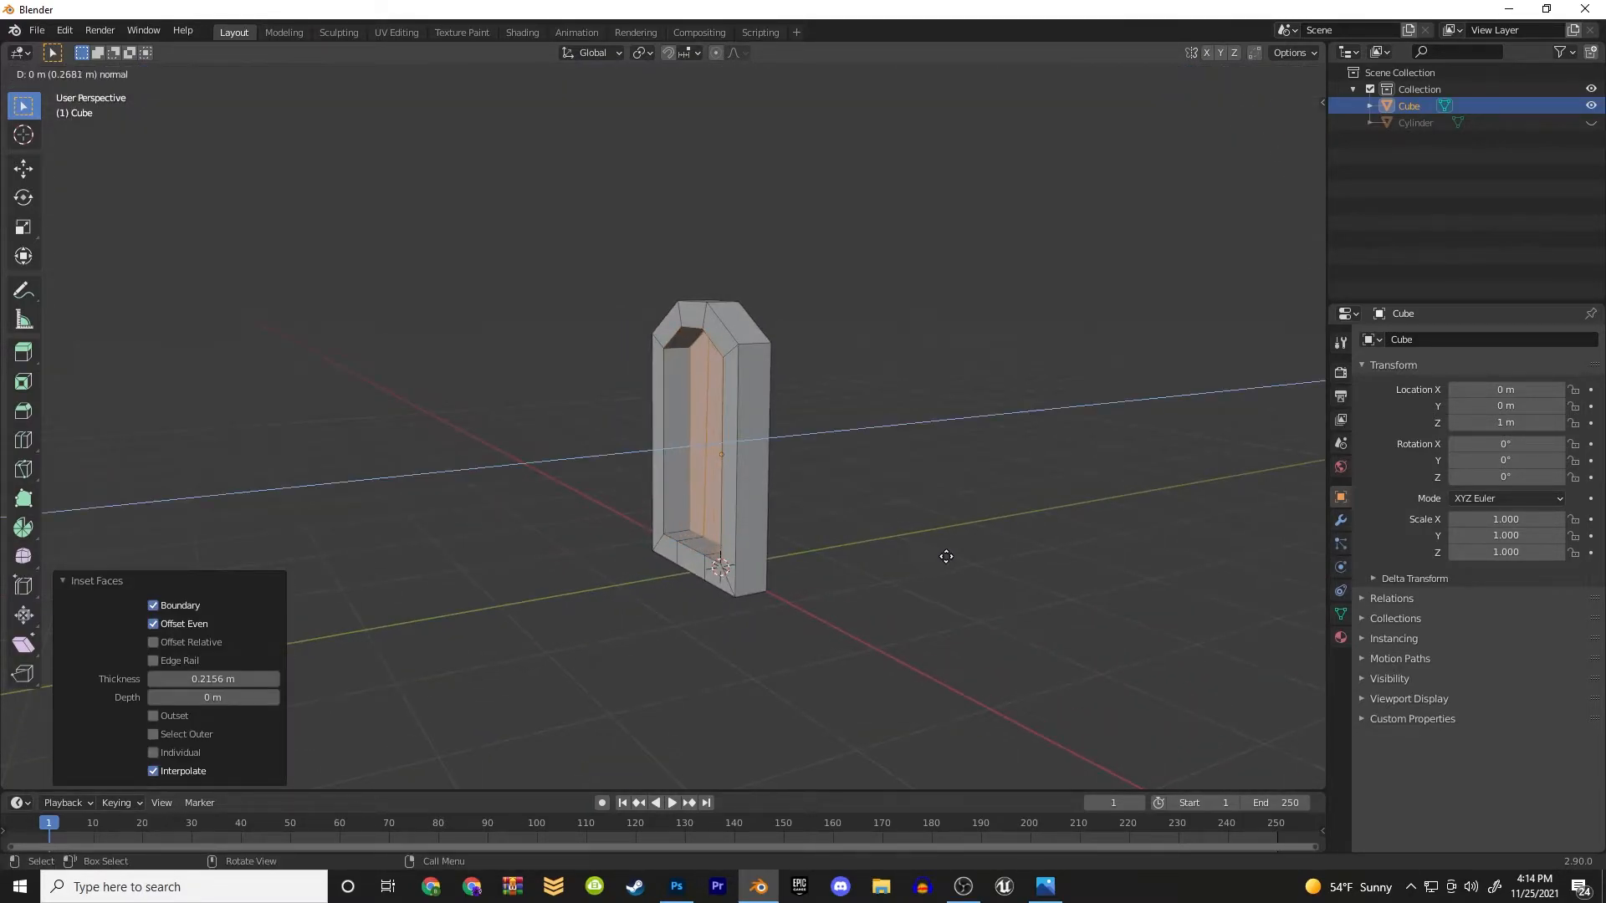
key("Tab")
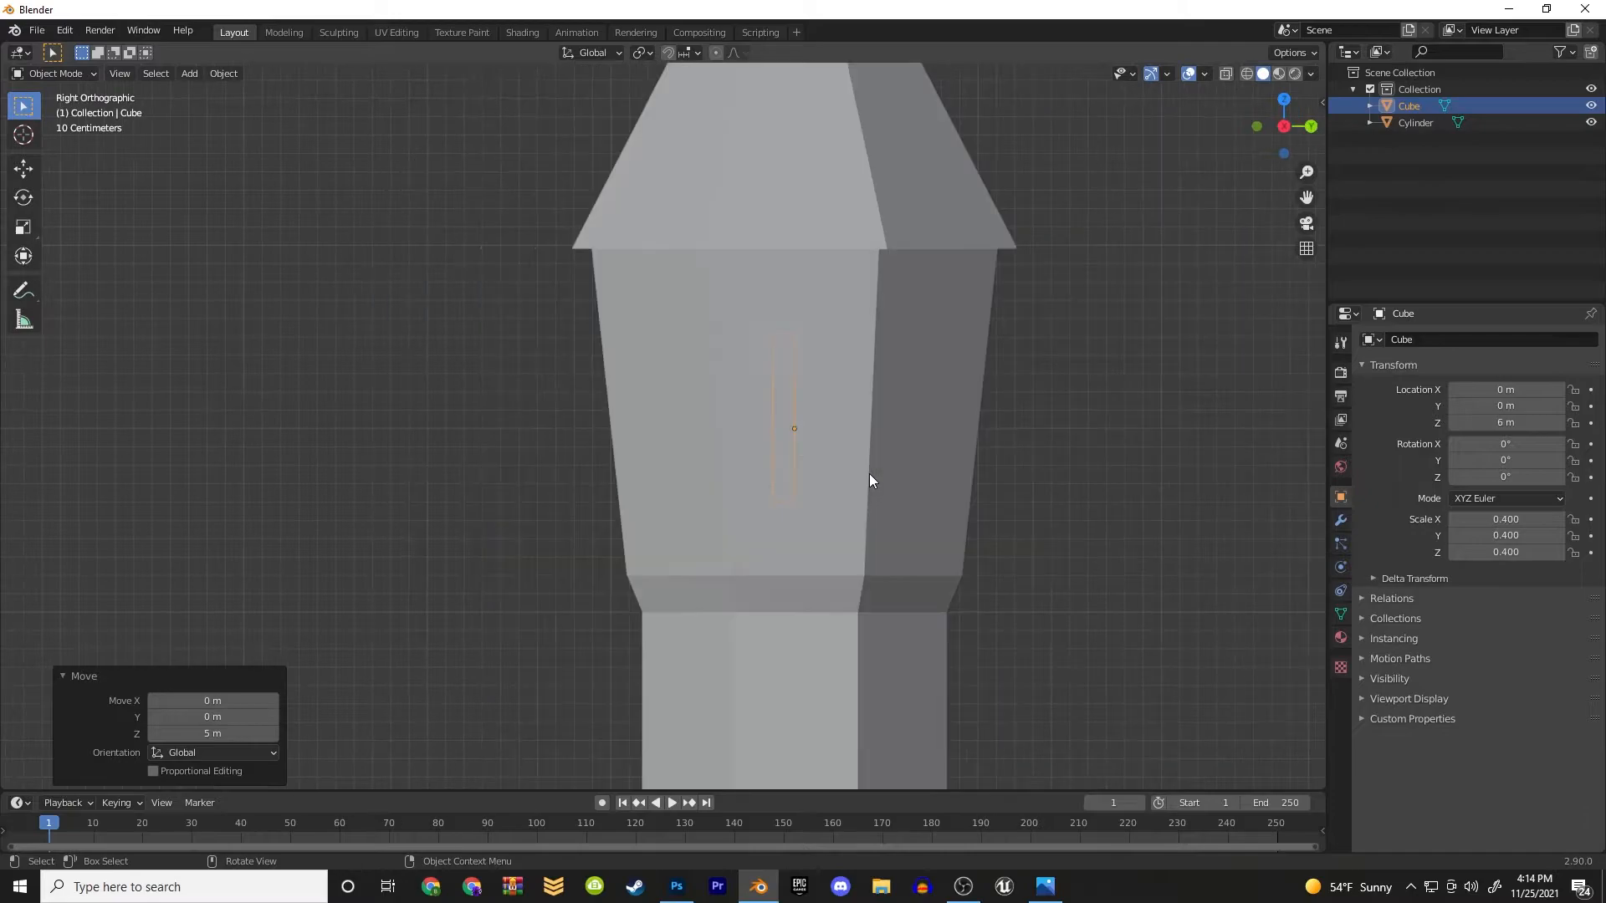
key("r")
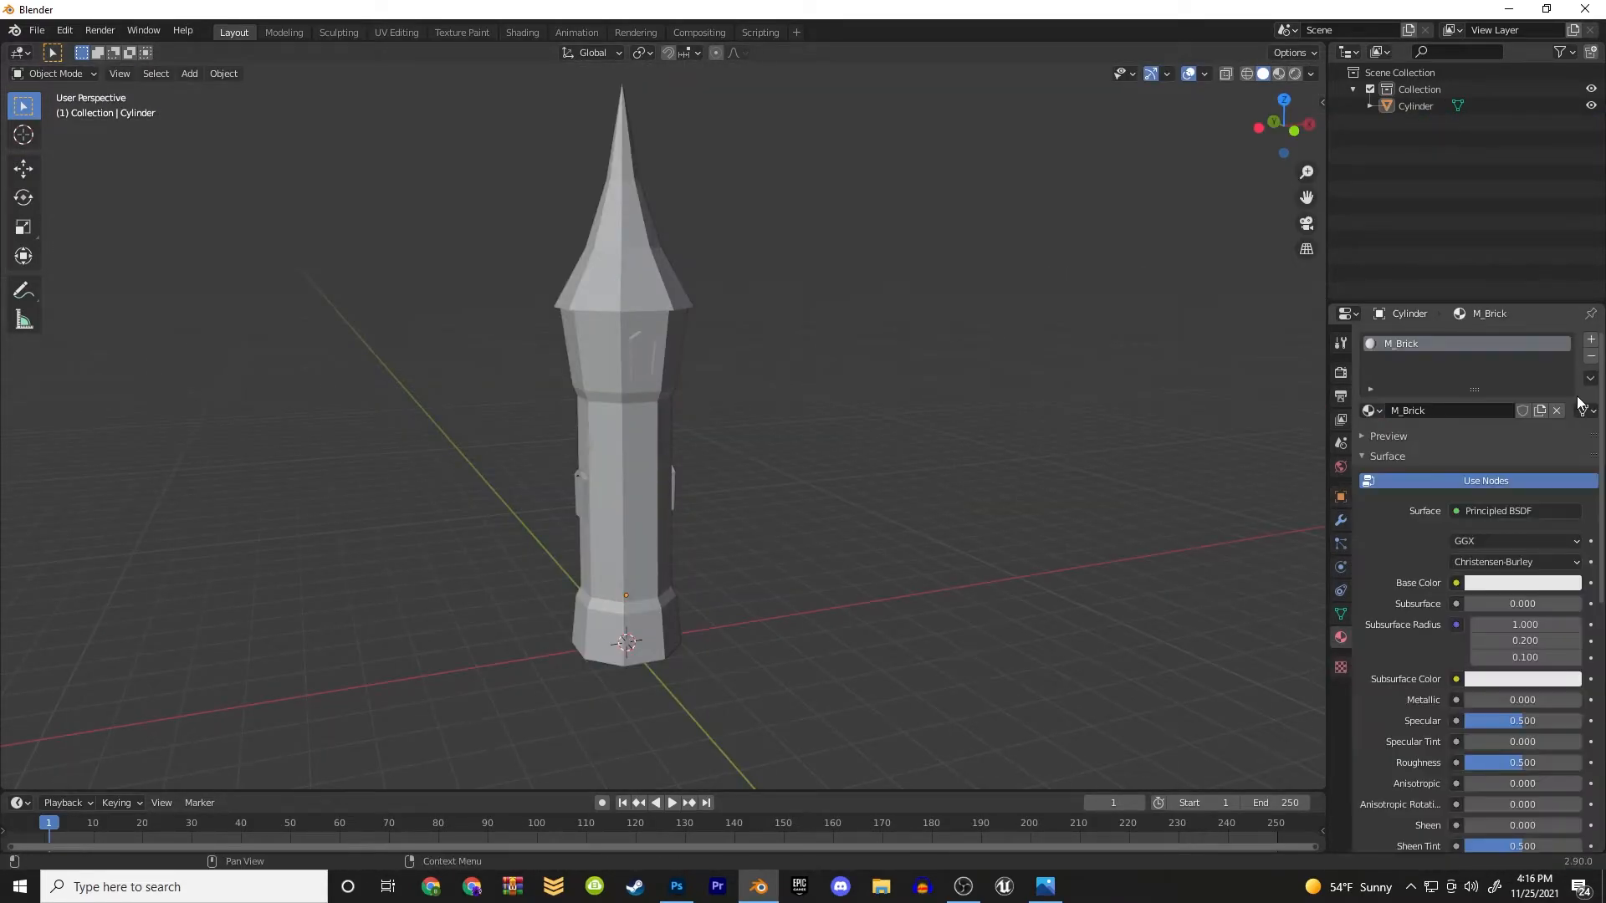
Make M_Brick a Diffuse BSDF with StoneWallTexture.png and enlarge the tower's UV layout
left_click(1516, 510)
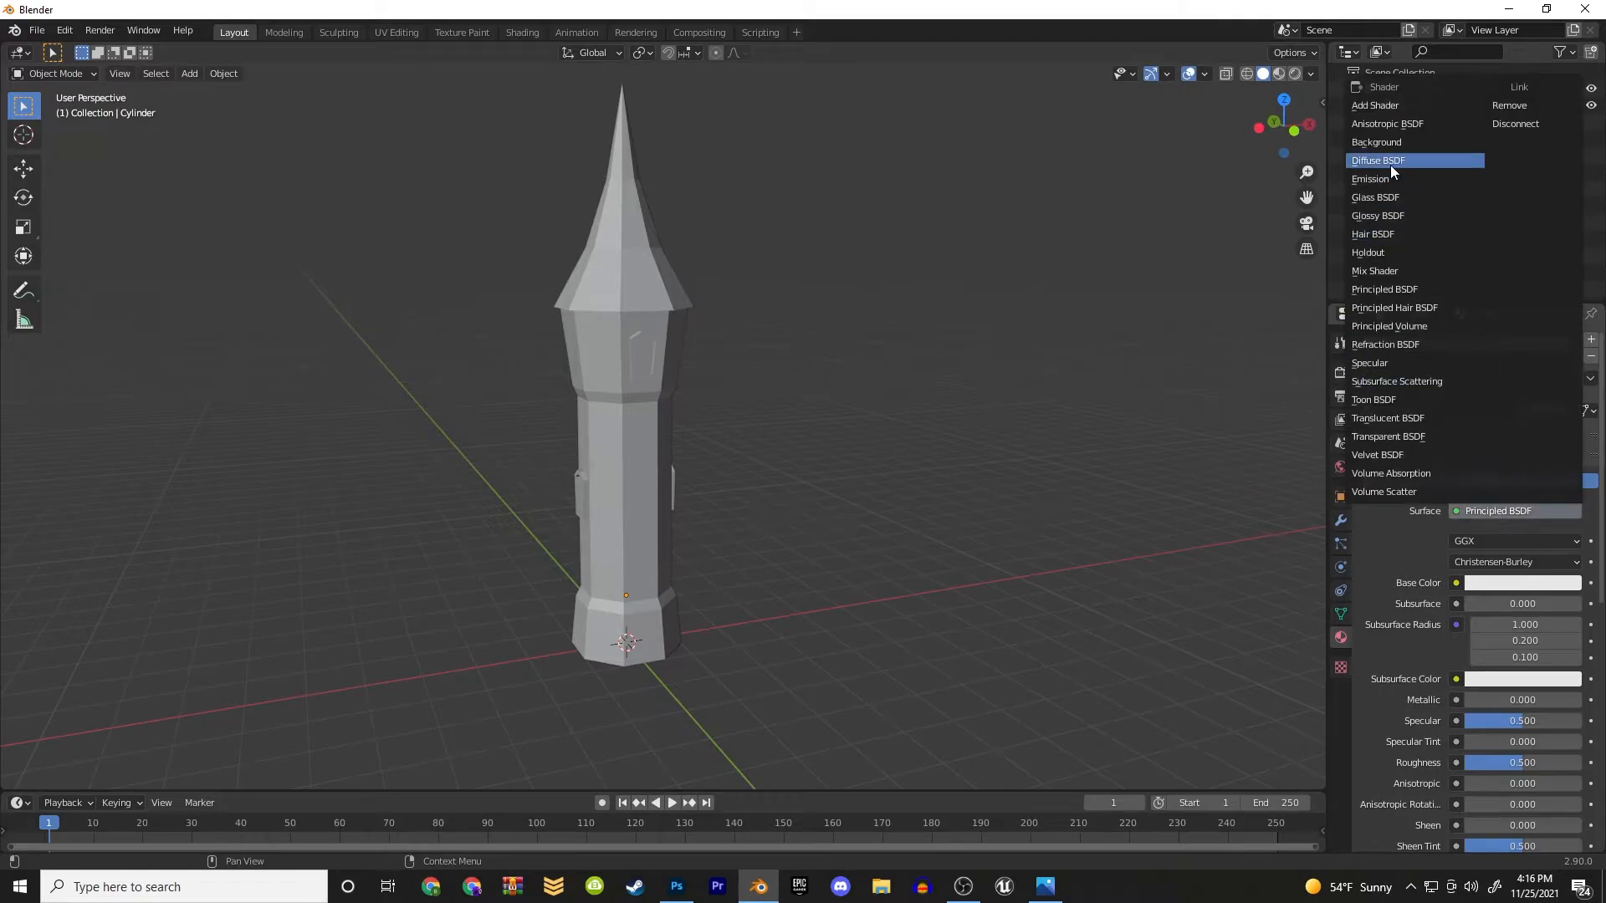
left_click(1380, 161)
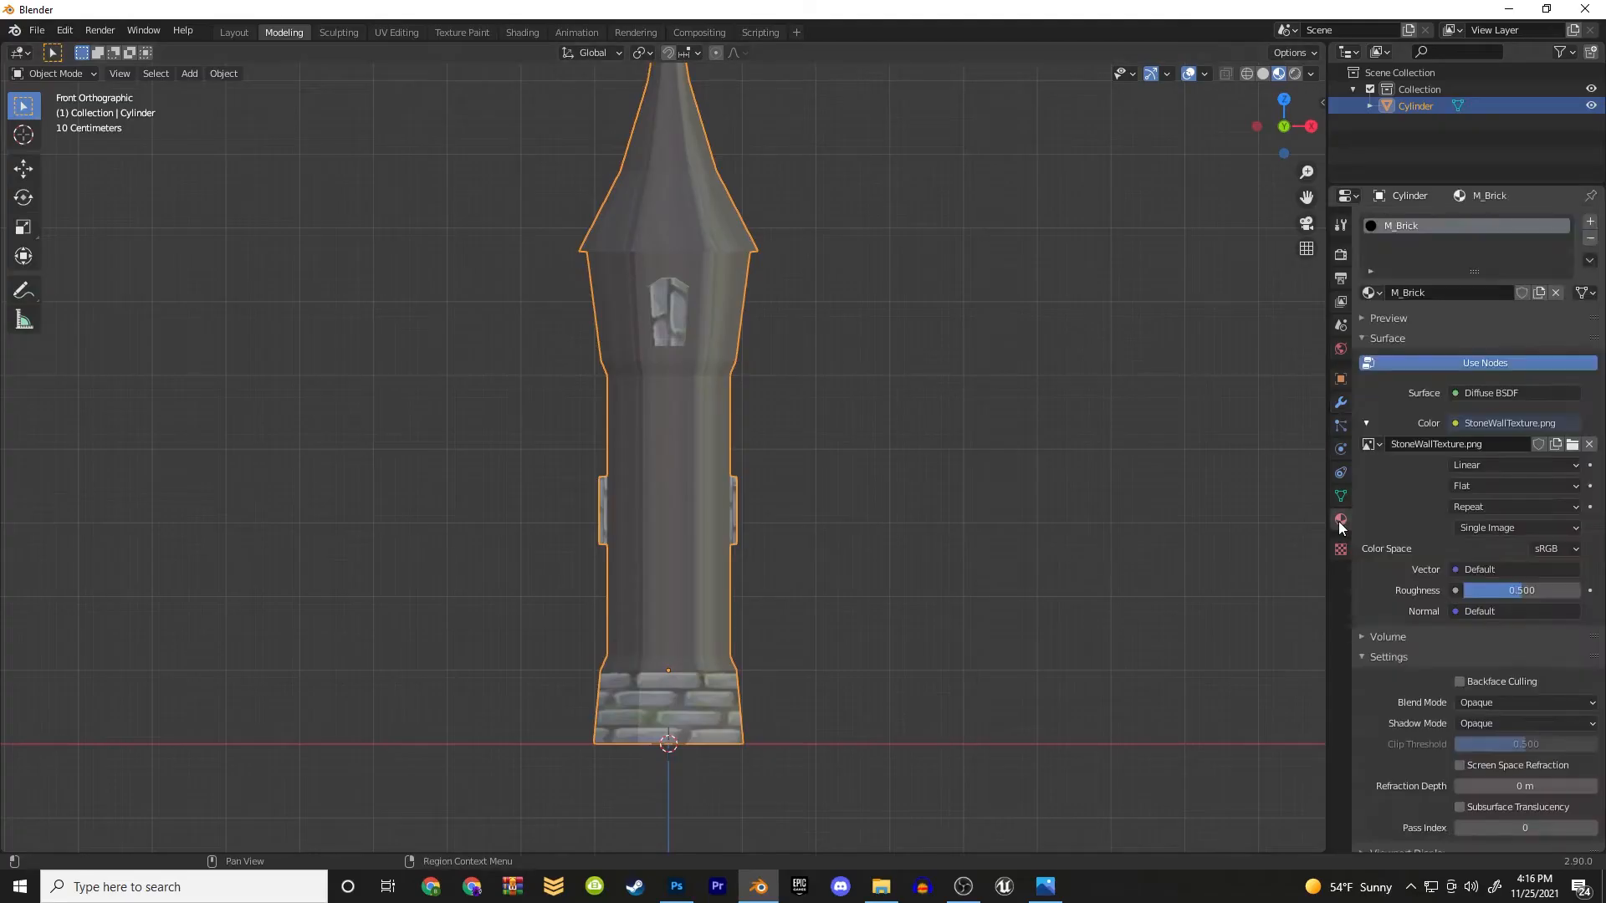
left_click(396, 32)
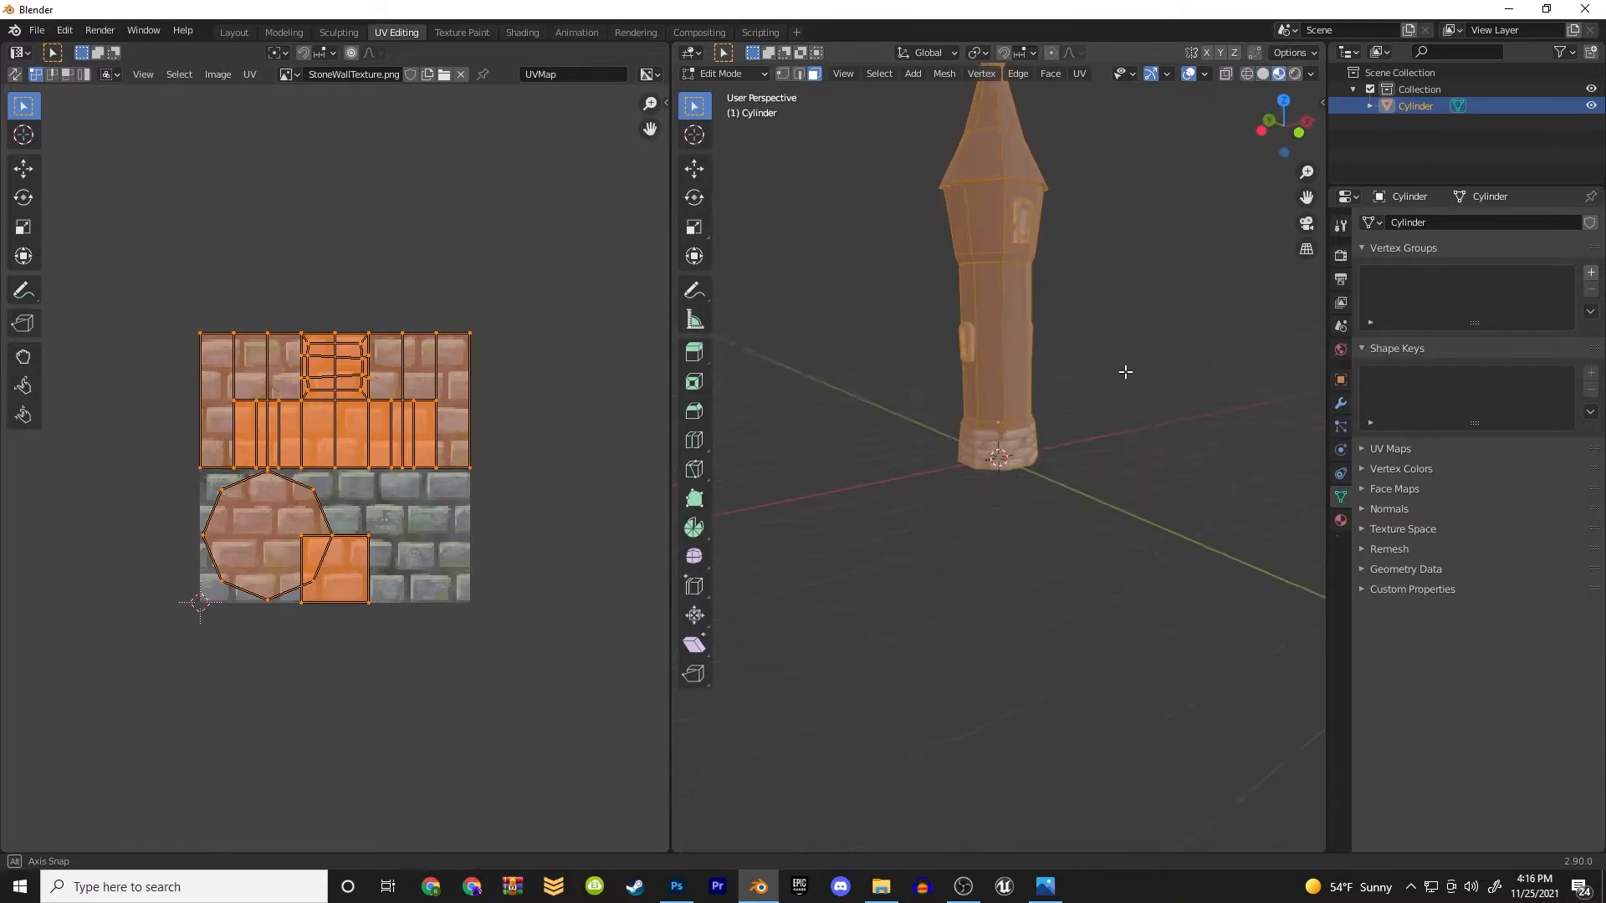
left_click(1077, 72)
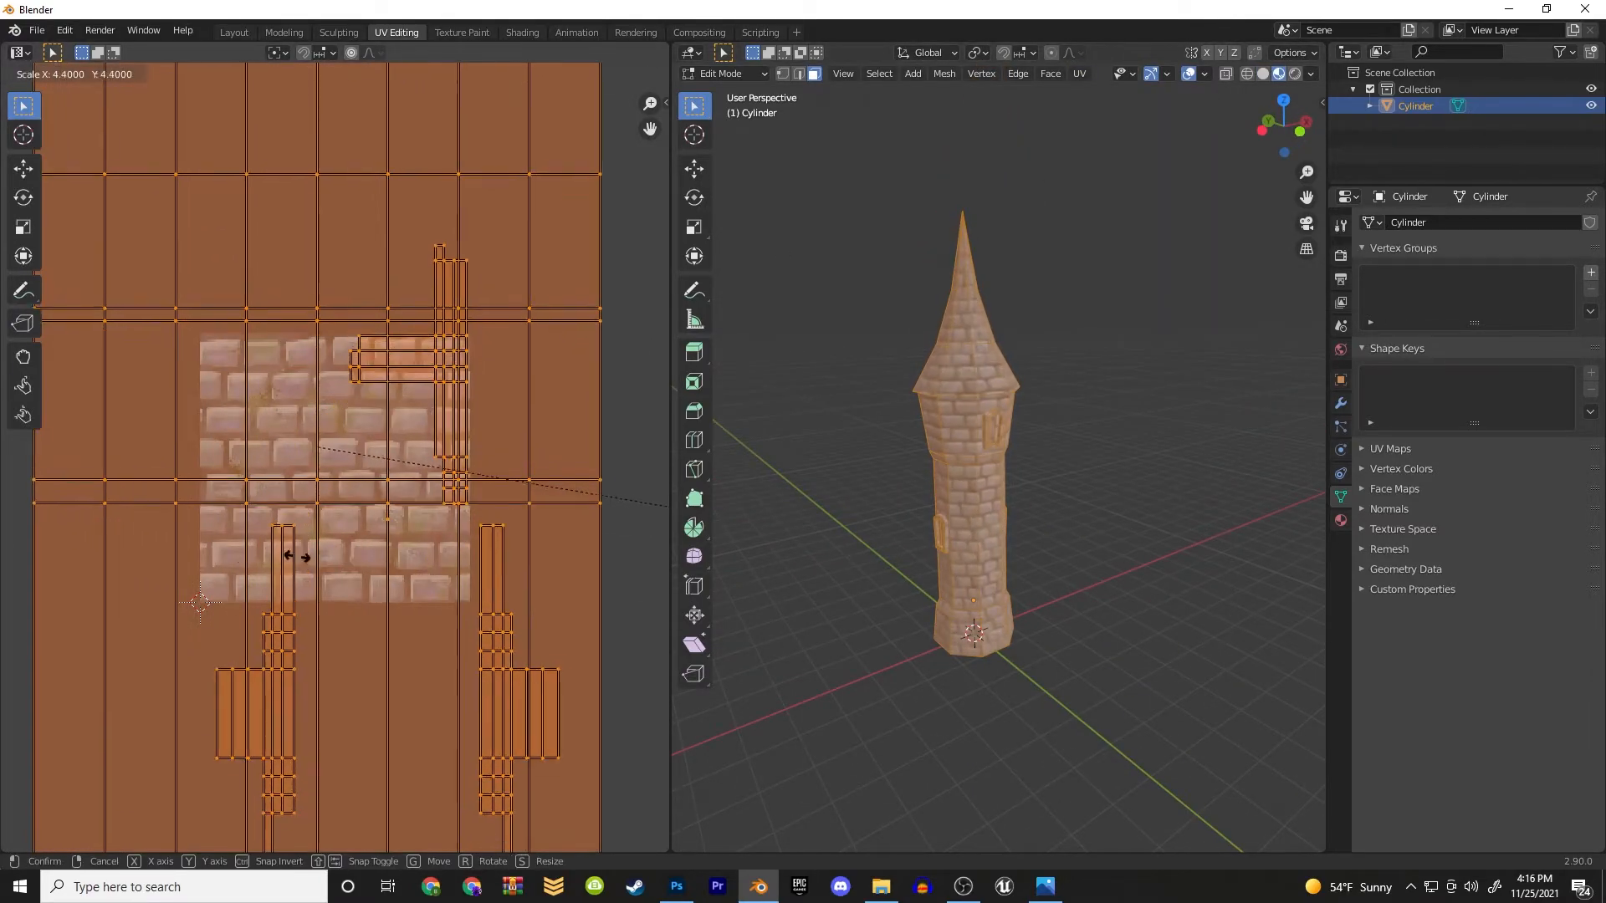
Set texture interpolation to Closest, apply M_Roof to the spire, and pick the M_Window emission colour
left_click(1512, 467)
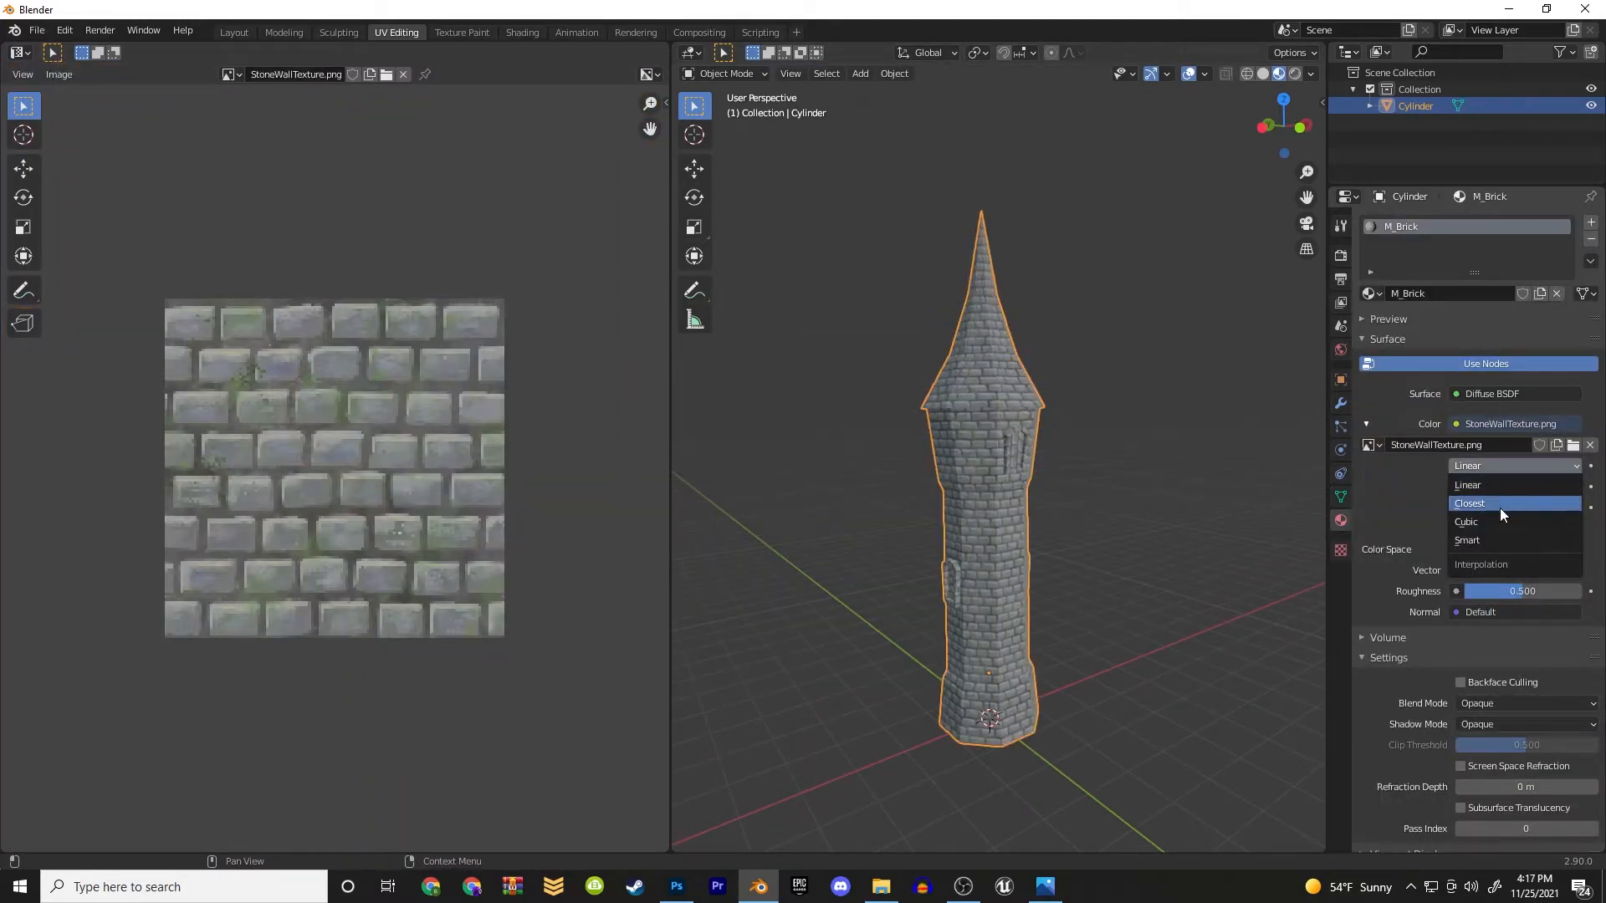
left_click(1470, 503)
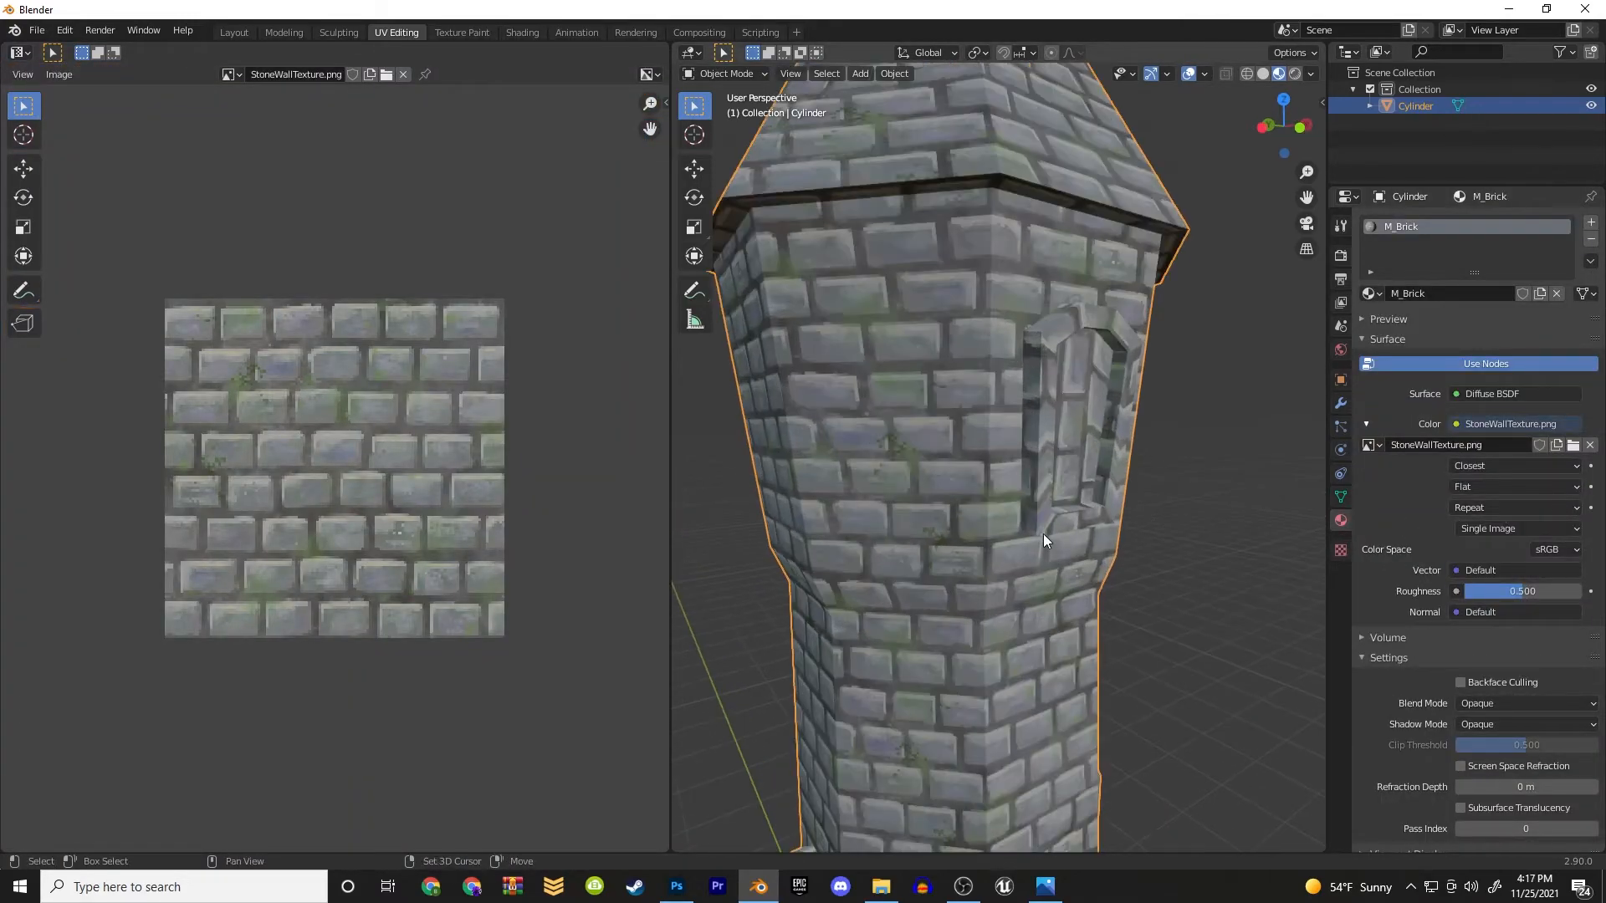
left_click(285, 32)
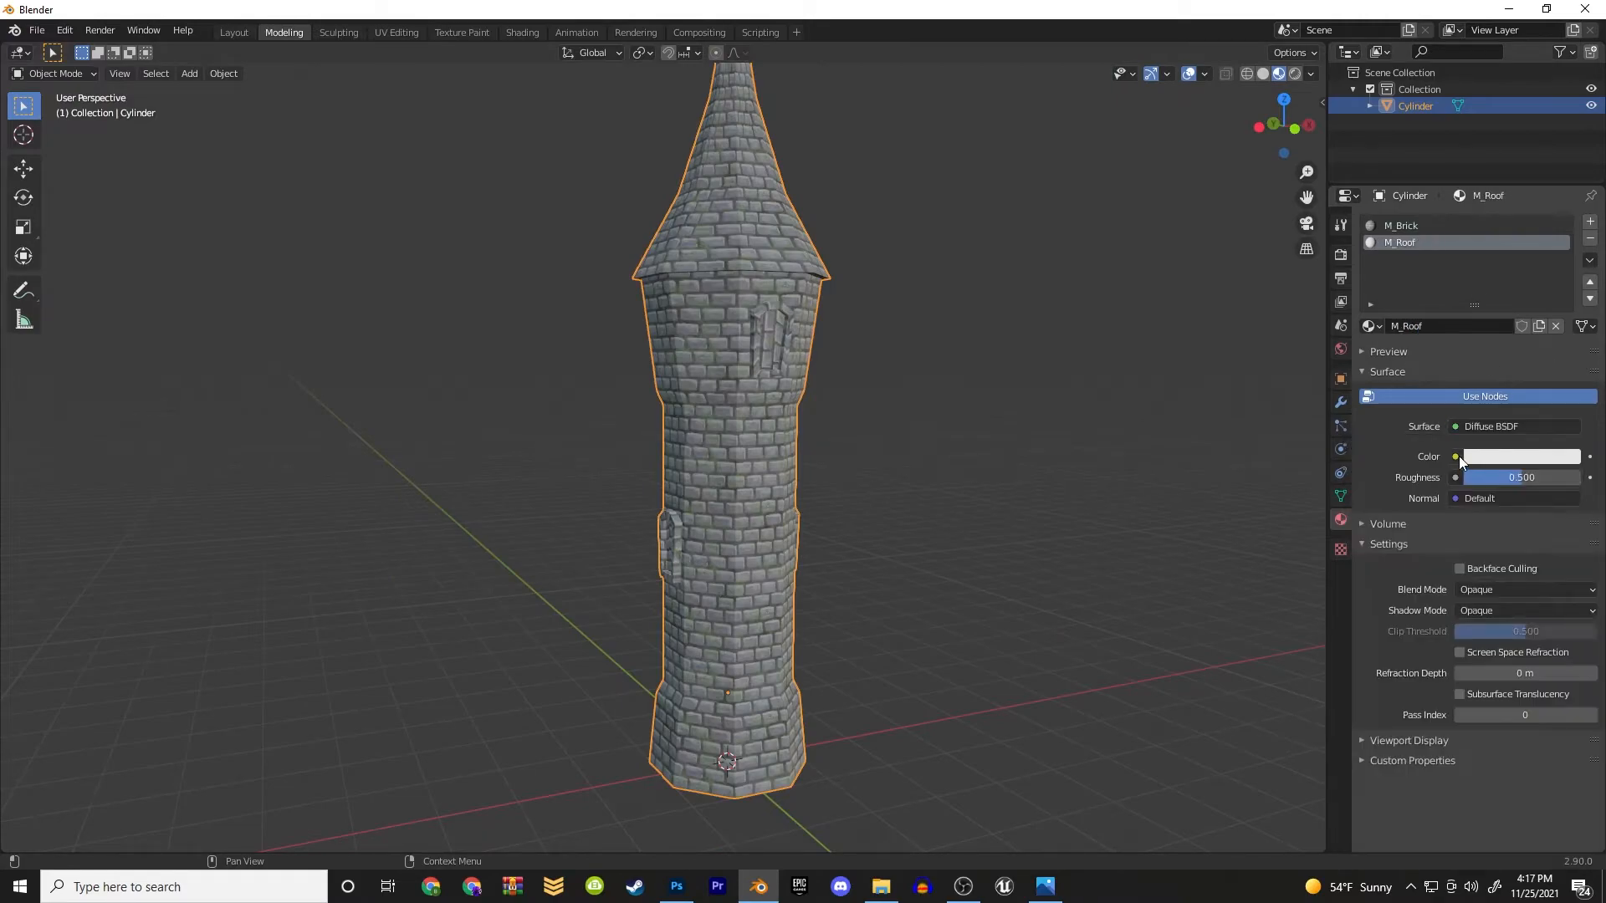
key("Tab")
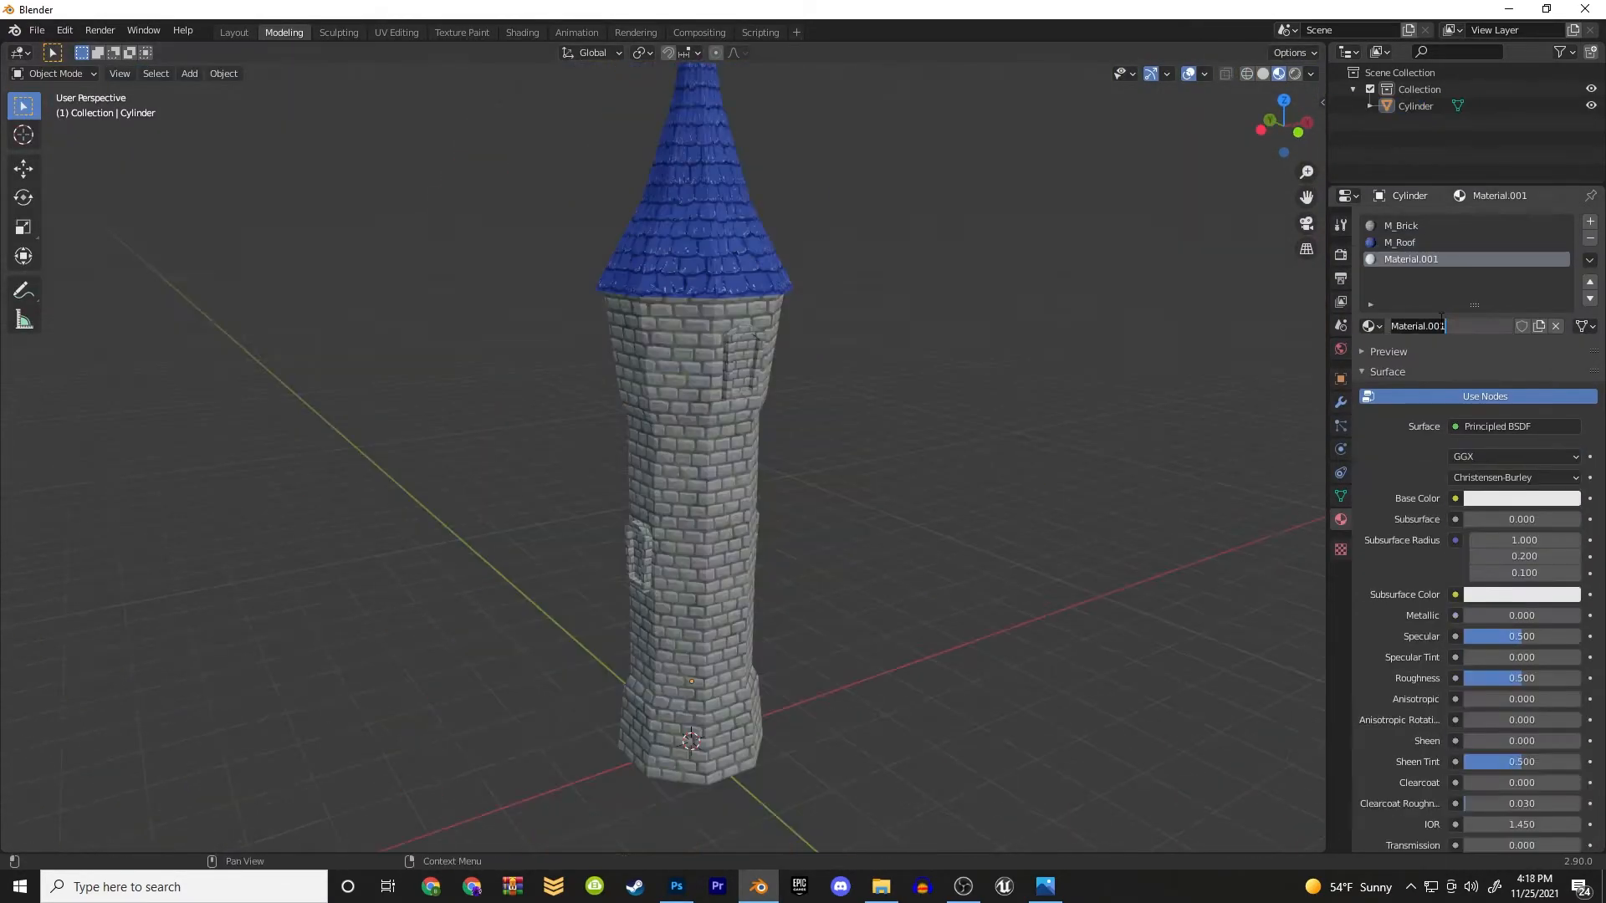
left_click(1408, 257)
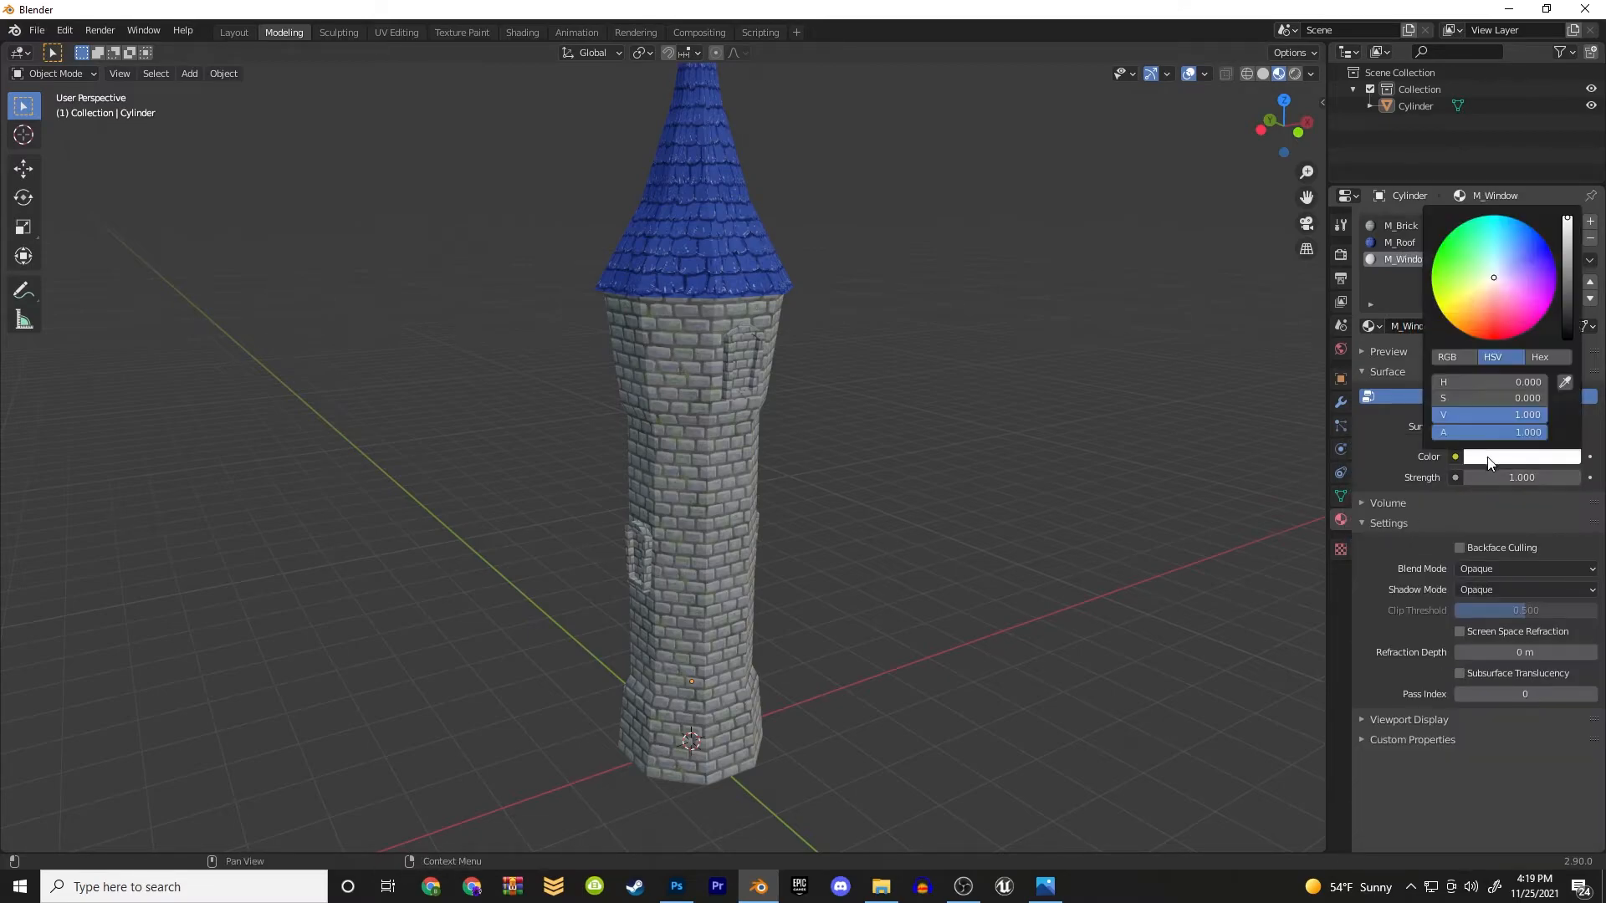